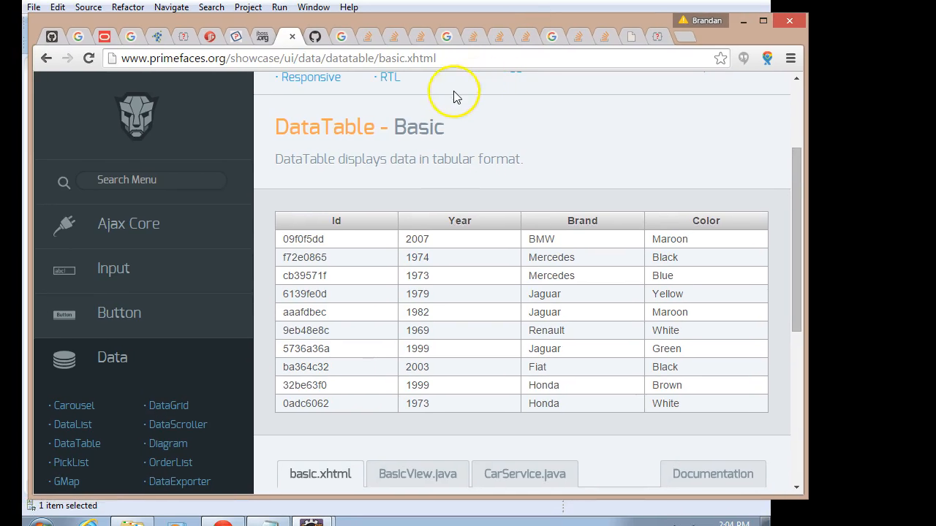
{"action": "mouse_move", "coordinate": [433, 220]}
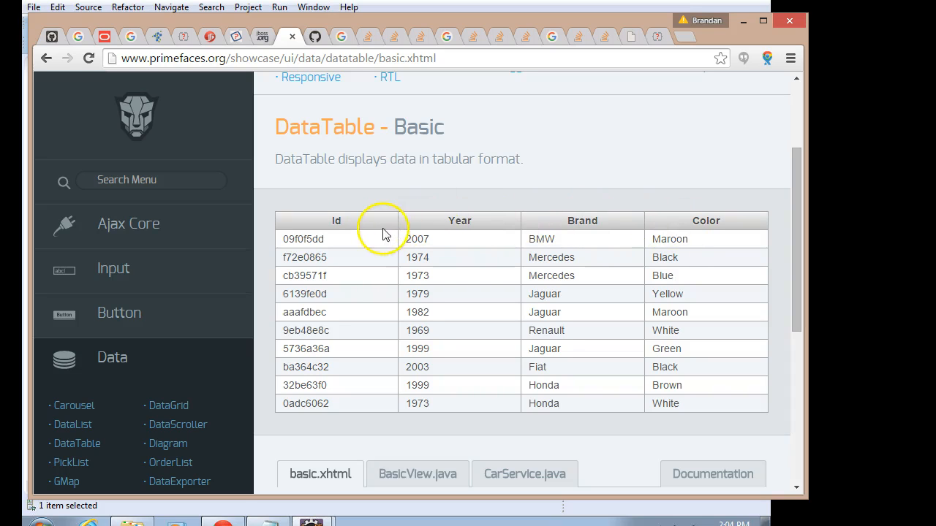
{"action": "mouse_move", "coordinate": [620, 252]}
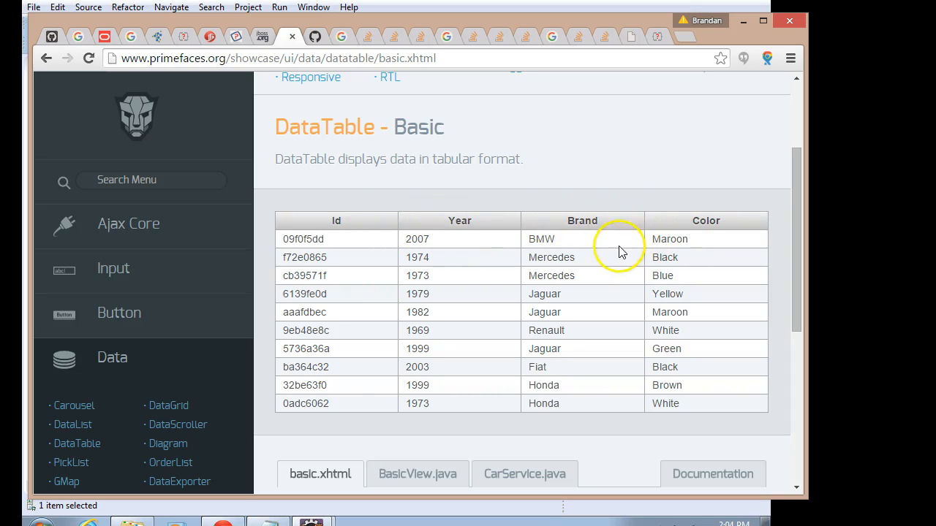
{"action": "mouse_move", "coordinate": [427, 231]}
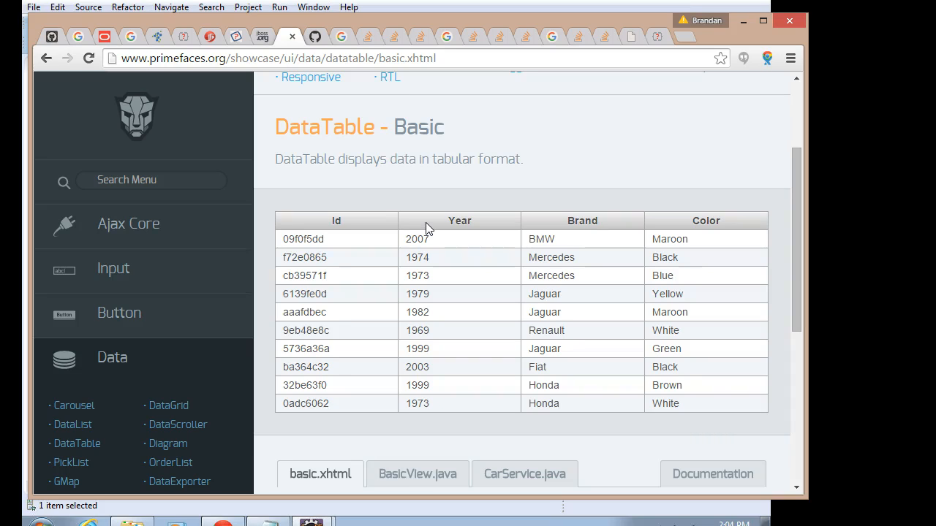
{"action": "mouse_move", "coordinate": [494, 225]}
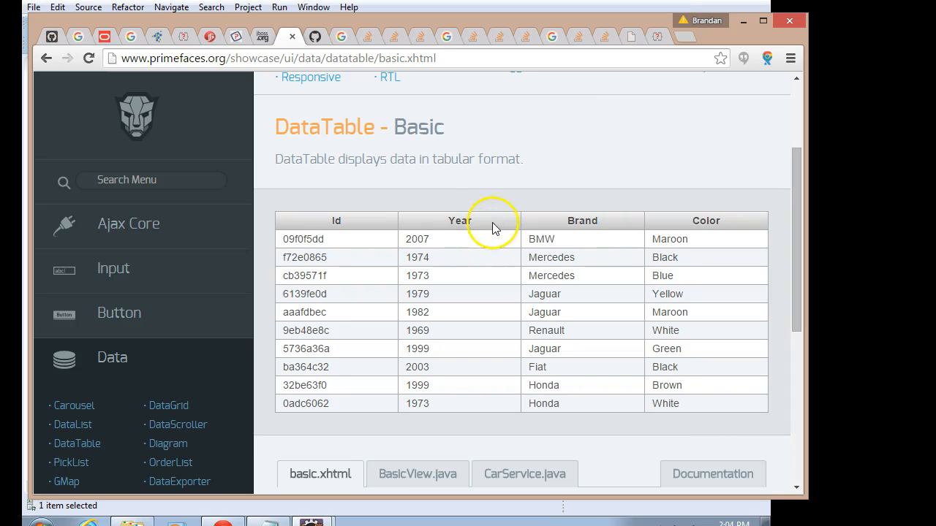
Look through the table values and pick out the cars property
{"action": "scroll", "scroll_direction": "down", "scroll_amount": 3}
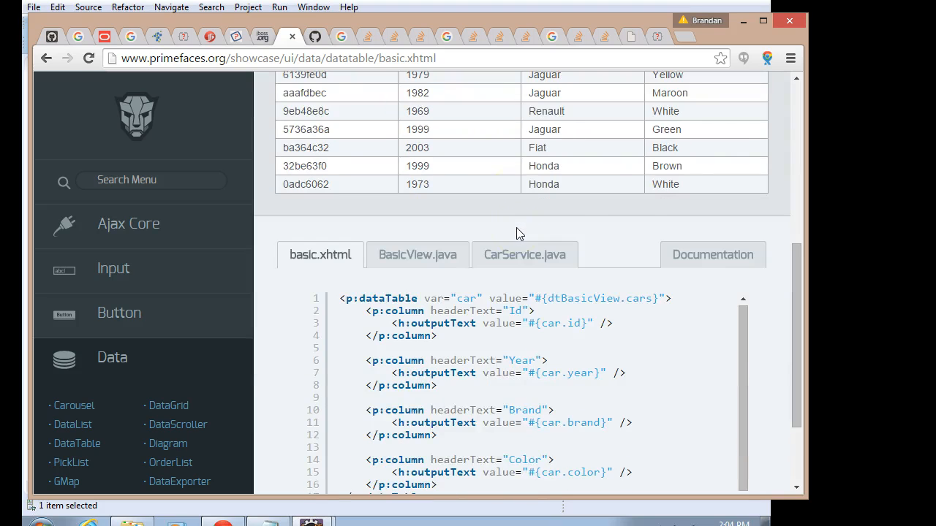
{"action": "scroll", "scroll_direction": "down", "scroll_amount": 3}
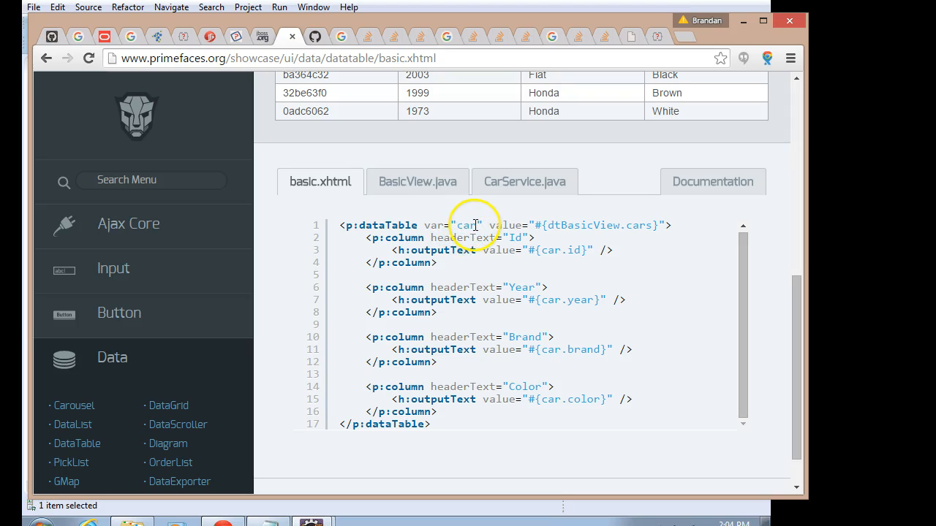
{"action": "mouse_move", "coordinate": [554, 225]}
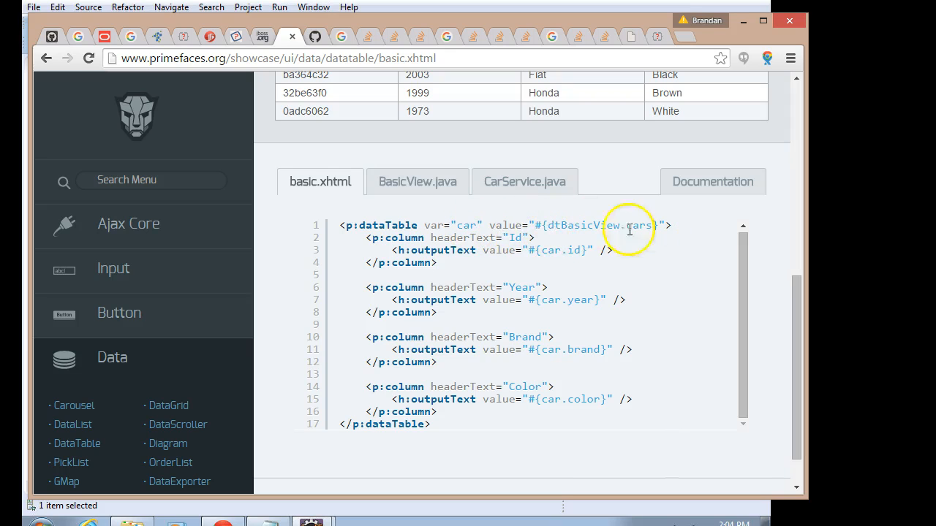
{"action": "mouse_move", "coordinate": [687, 234]}
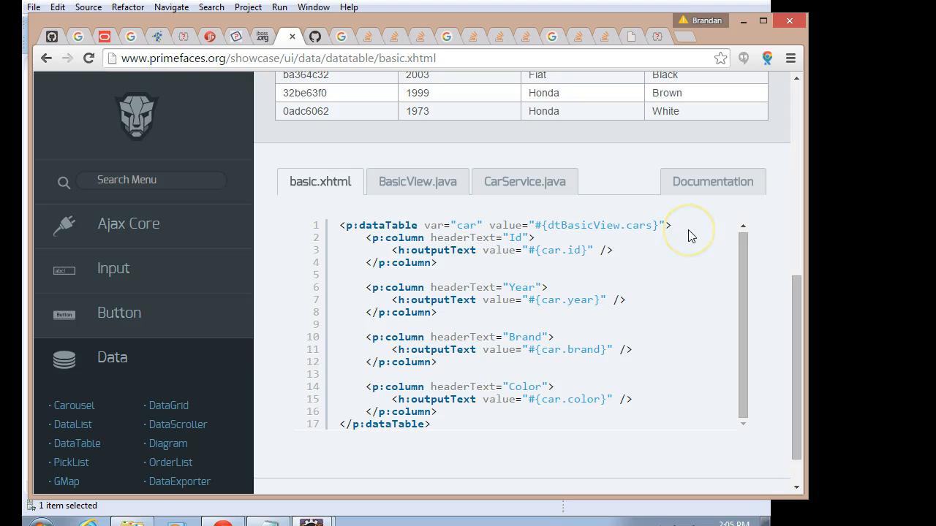
{"action": "mouse_move", "coordinate": [546, 225]}
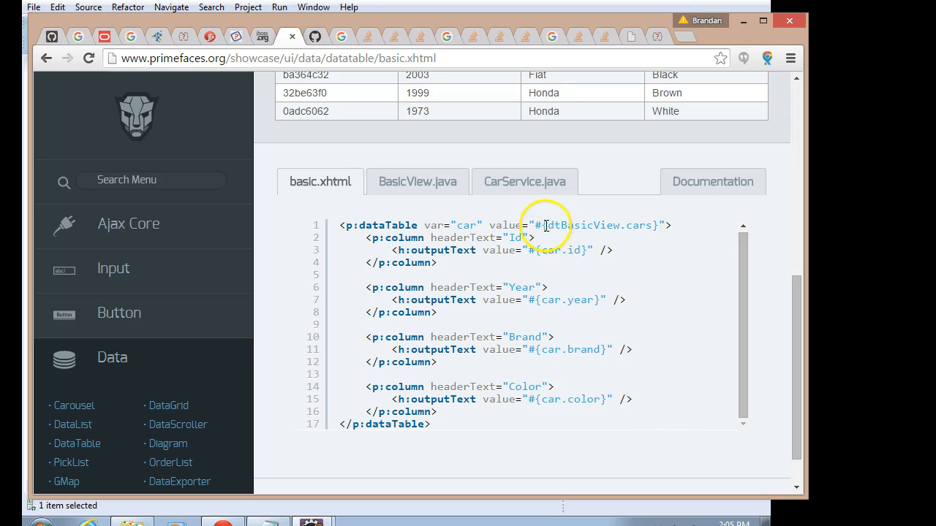
{"action": "double_click", "coordinate": [582, 226]}
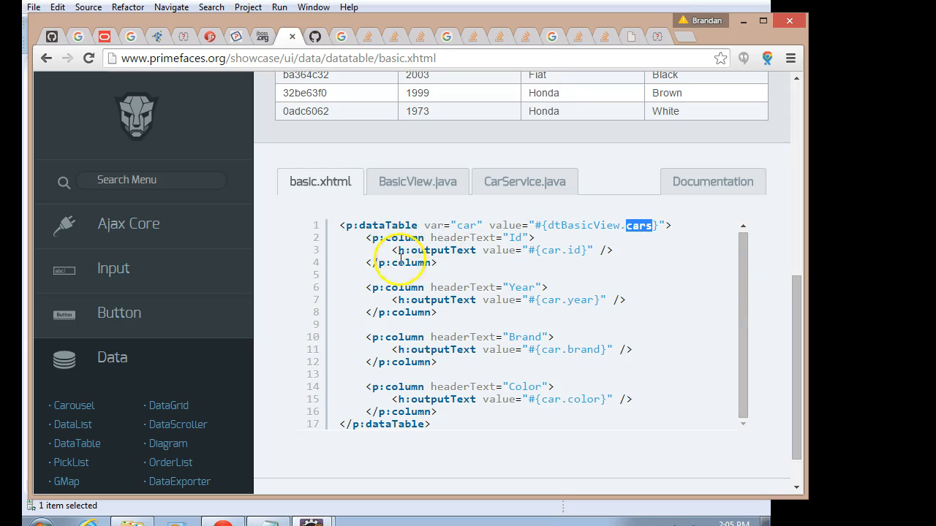
{"action": "scroll", "scroll_direction": "up", "scroll_amount": 3}
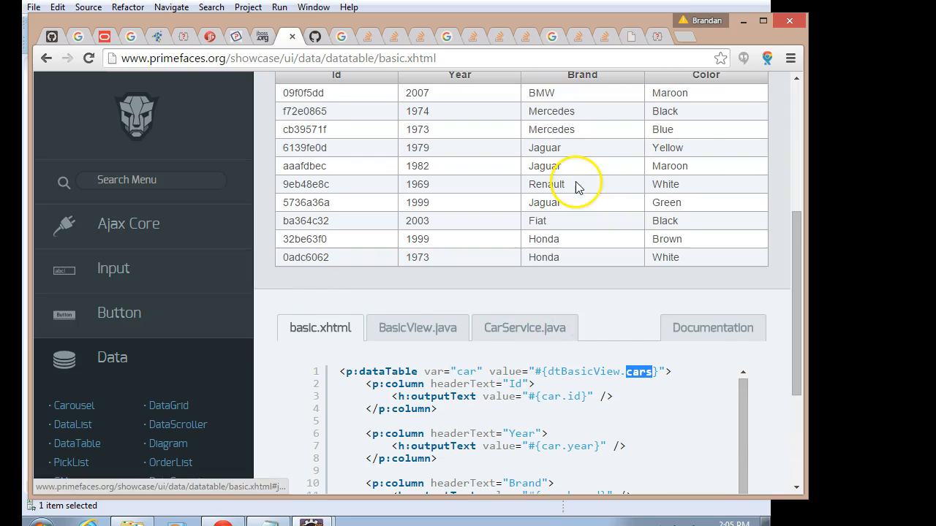
{"action": "mouse_move", "coordinate": [573, 32]}
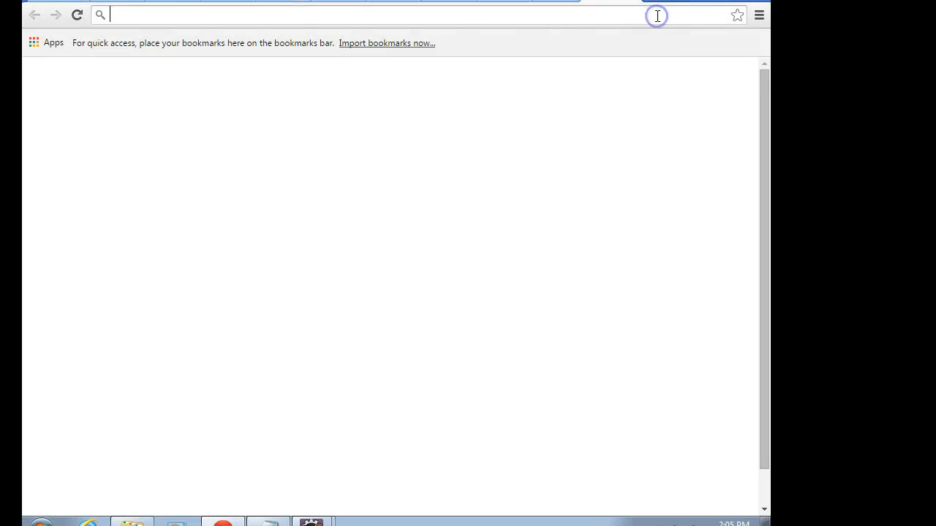
Load localhost:8080/PlantPlaces in the browser and enter Red as the plant name
{"action": "type", "text": "localhost:8080/PlantPlaces/"}
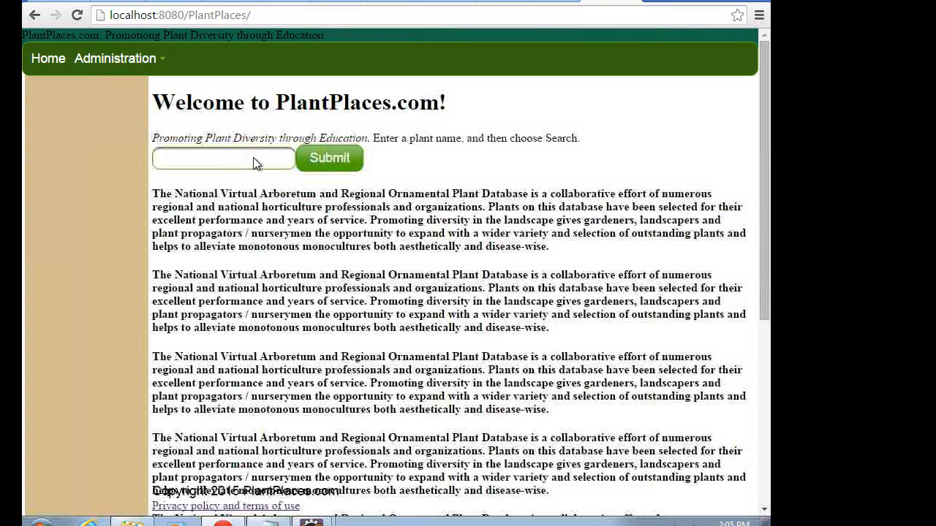
{"action": "type", "text": "Red"}
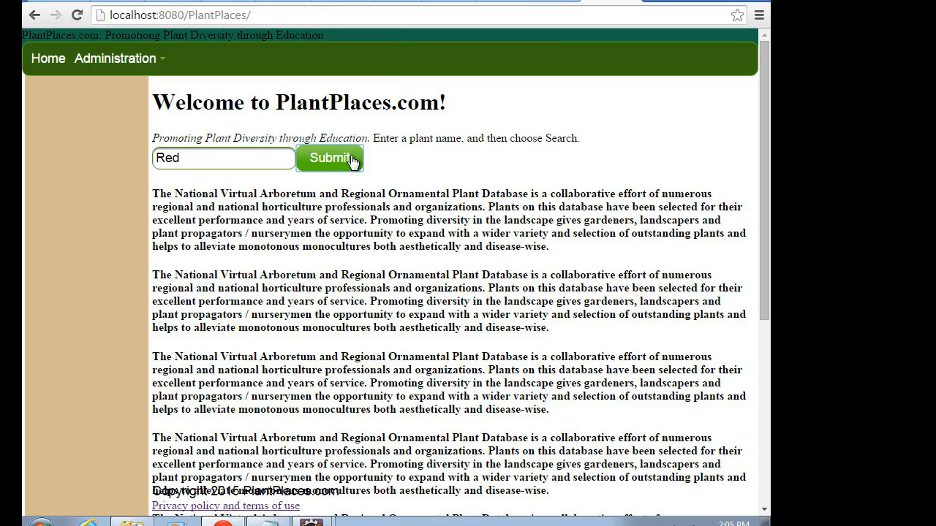
{"action": "mouse_move", "coordinate": [285, 212]}
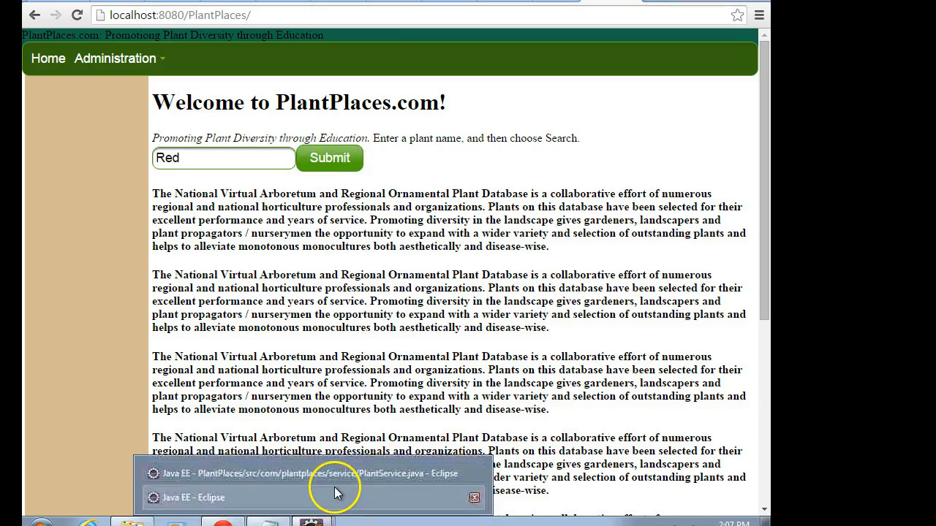
Bring Eclipse's PlantService editor forward and load PlantDAOStub.java
{"action": "left_click", "coordinate": [310, 474]}
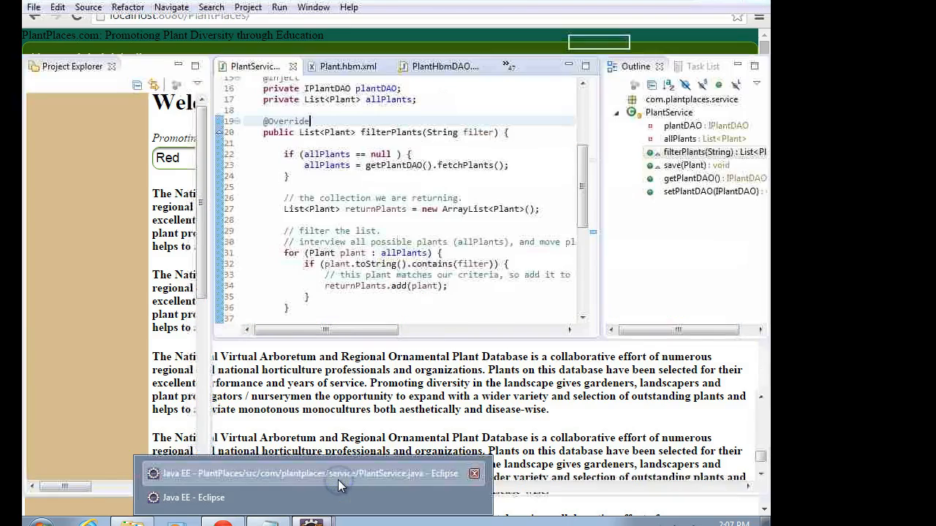
{"action": "left_click", "coordinate": [310, 473]}
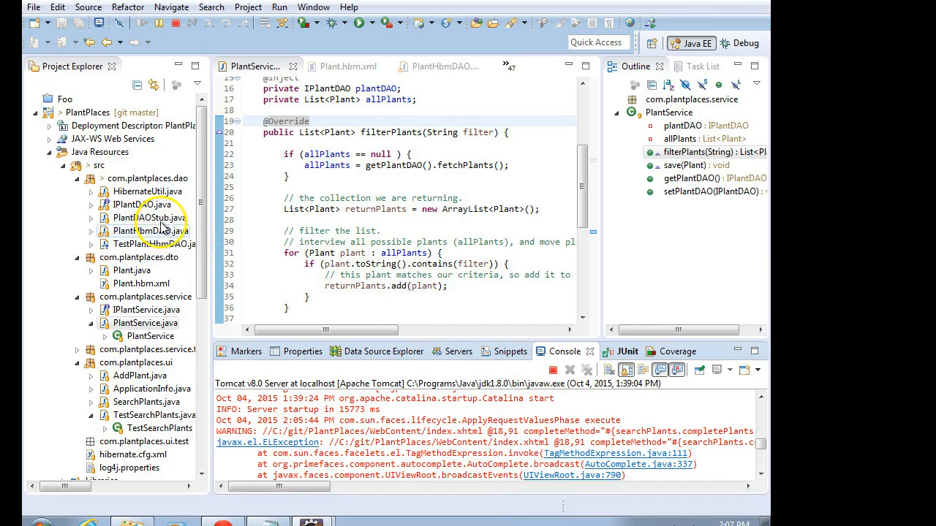
{"action": "double_click", "coordinate": [149, 216]}
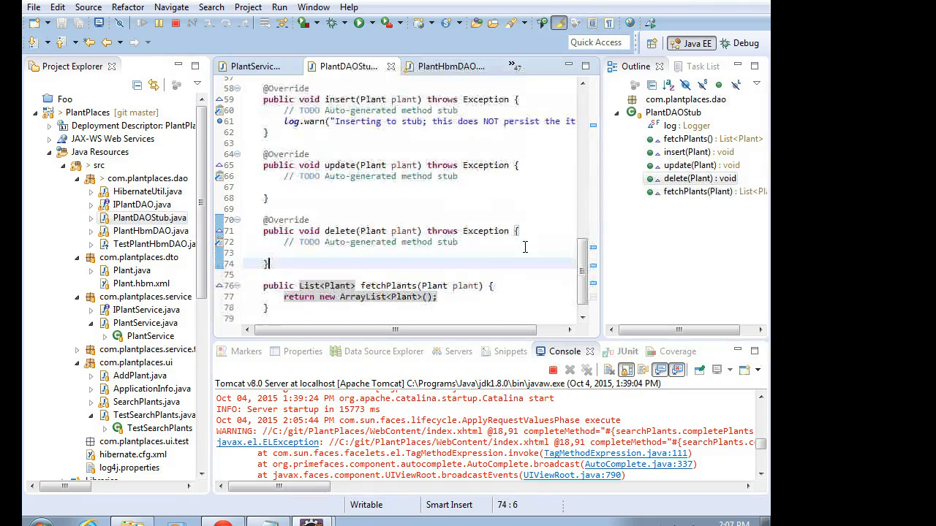
Scroll PlantDAOStub to its fetchPlants method building the Red Maple and Red Oak list
{"action": "scroll", "scroll_direction": "up", "scroll_amount": 3}
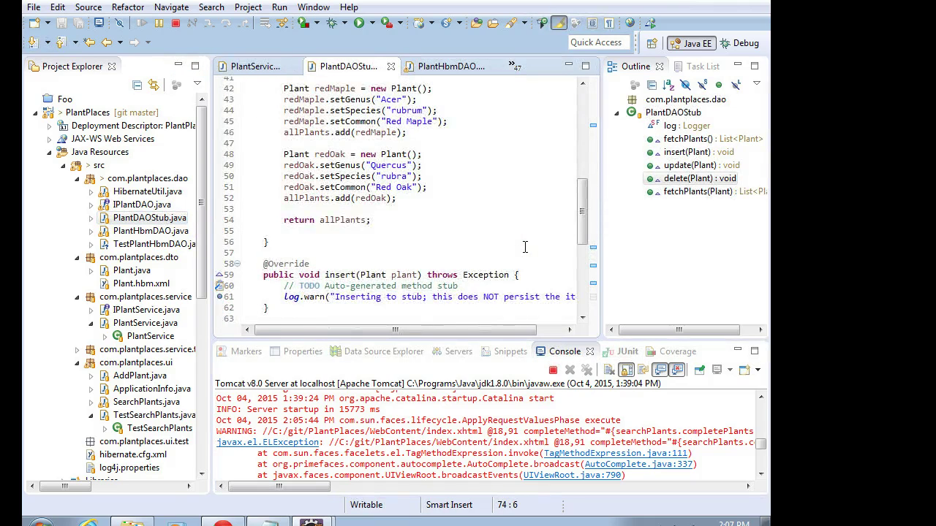
{"action": "scroll", "scroll_direction": "up", "scroll_amount": 3}
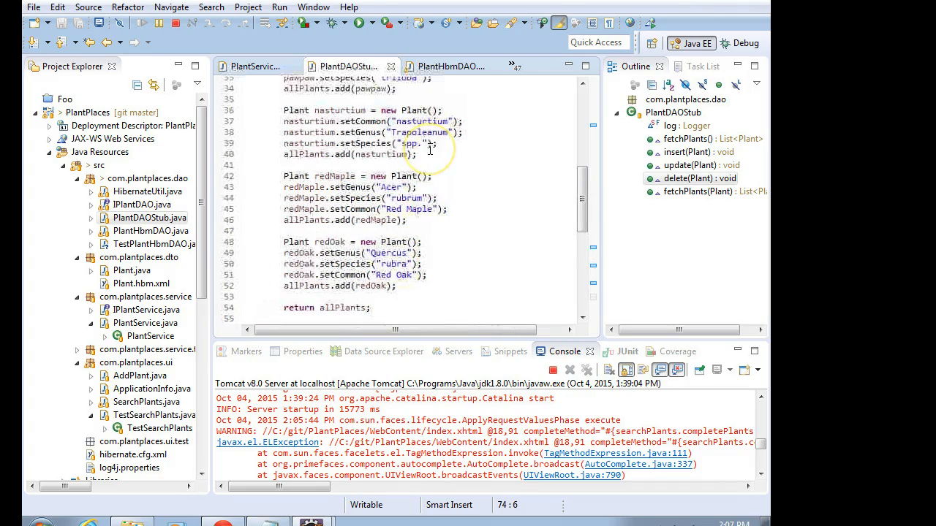
{"action": "scroll", "scroll_direction": "up", "scroll_amount": 3}
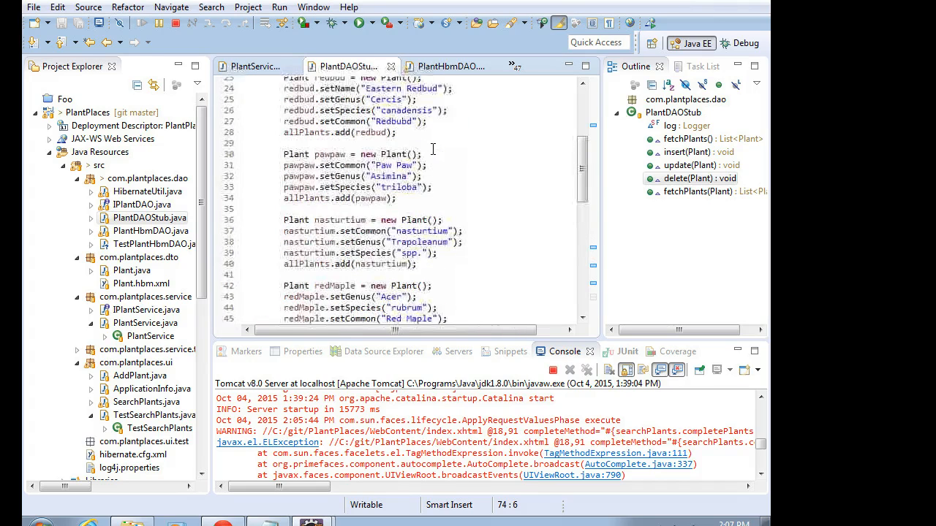
{"action": "scroll", "scroll_direction": "up", "scroll_amount": 3}
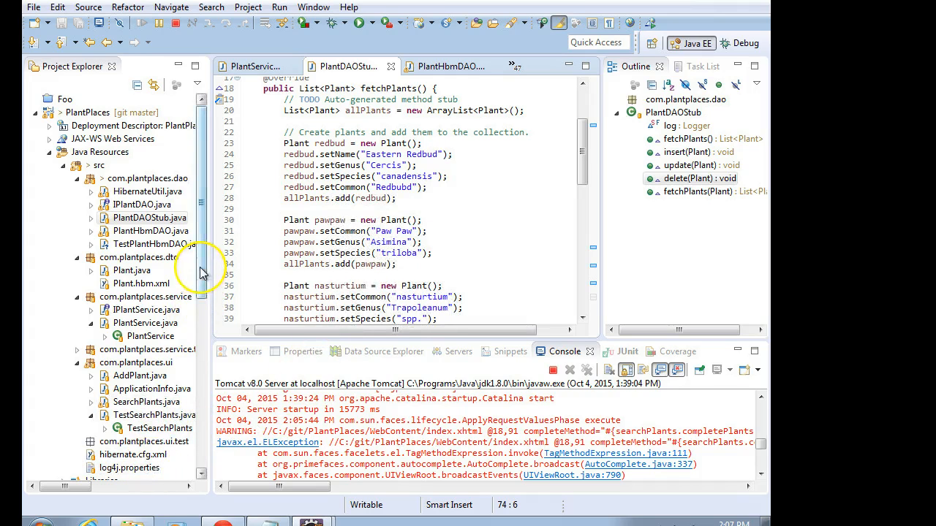
{"action": "scroll", "scroll_direction": "down", "scroll_amount": 3}
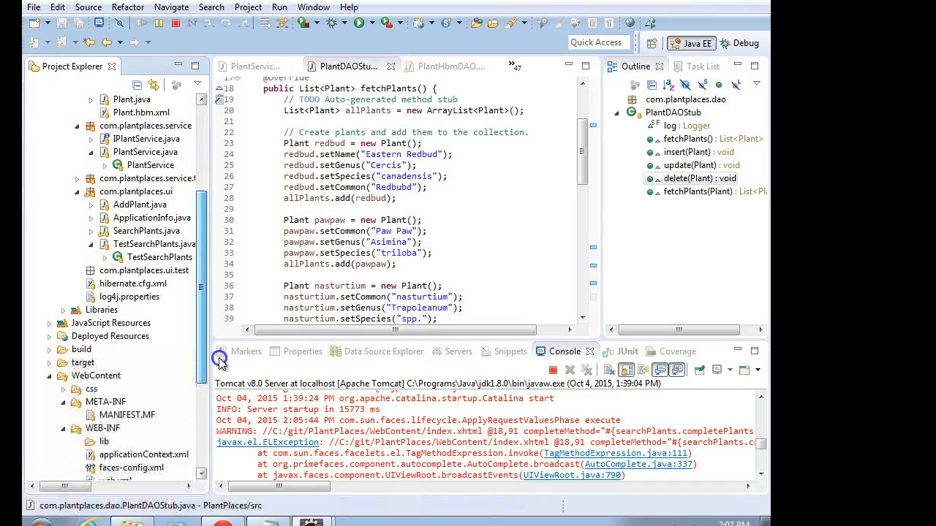
Load WEB-INF/applicationContext.xml and pick out the PlantHbmDAO bean named plantDAO
{"action": "double_click", "coordinate": [143, 455]}
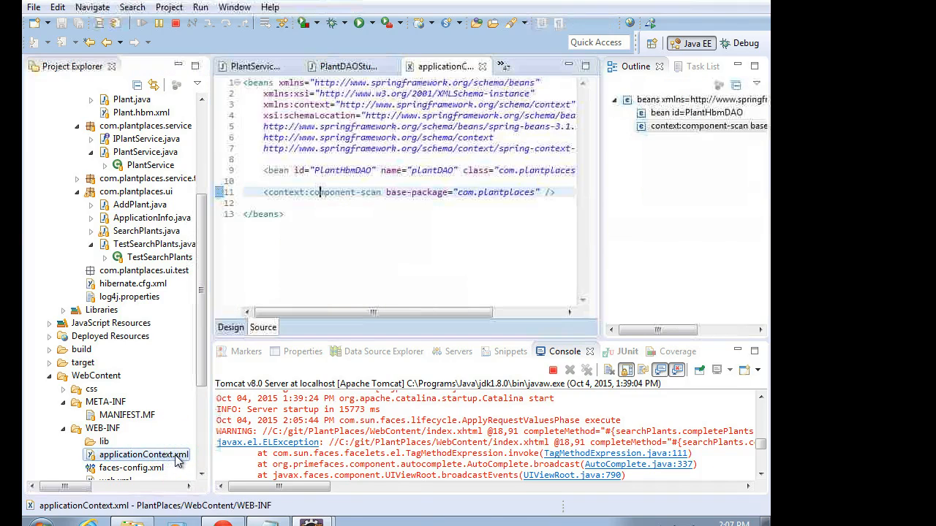
{"action": "left_click", "coordinate": [300, 161]}
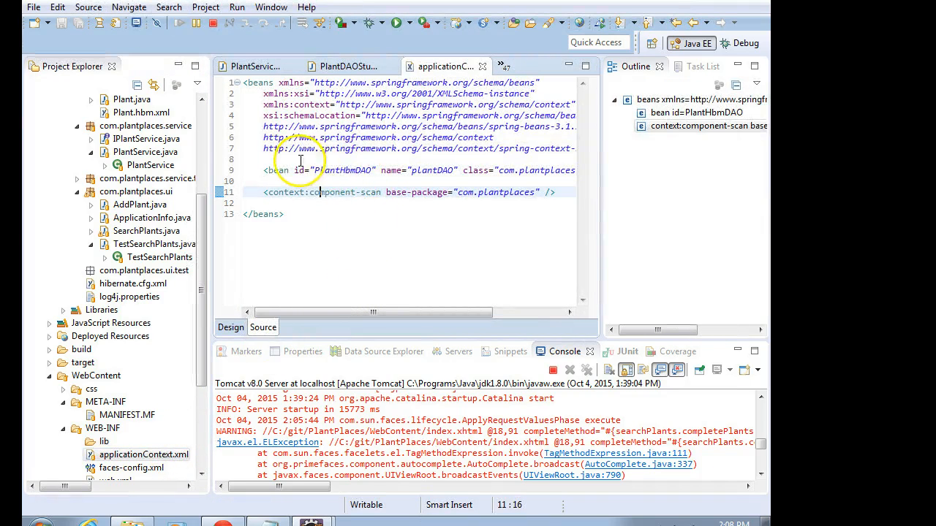
{"action": "mouse_move", "coordinate": [409, 173]}
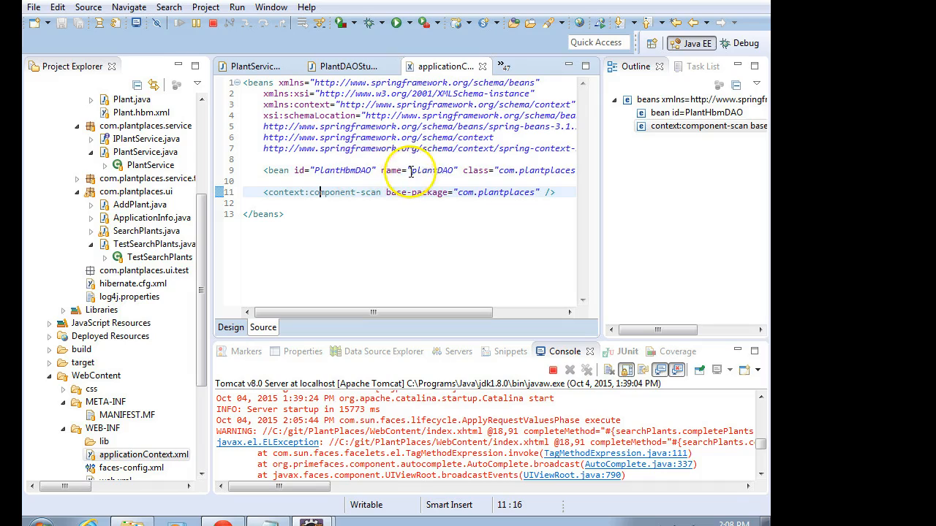
{"action": "double_click", "coordinate": [427, 169]}
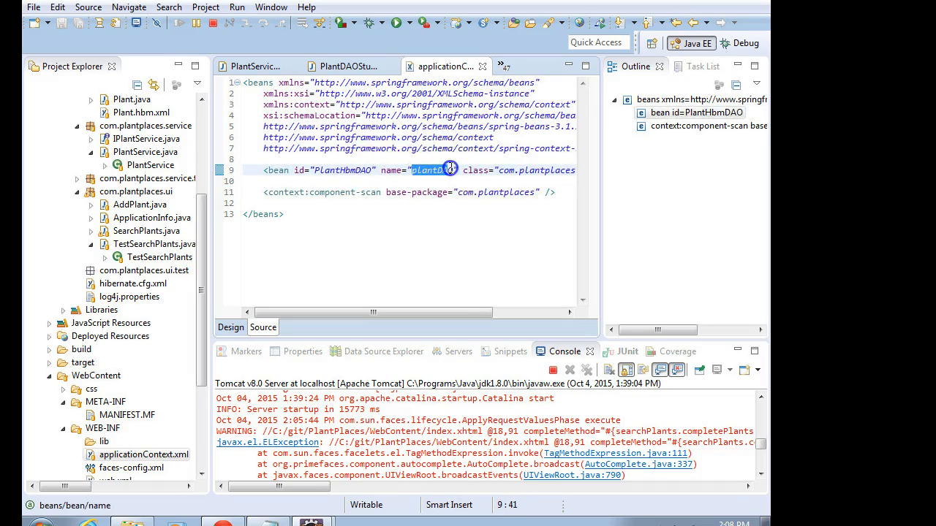
{"action": "double_click", "coordinate": [336, 169]}
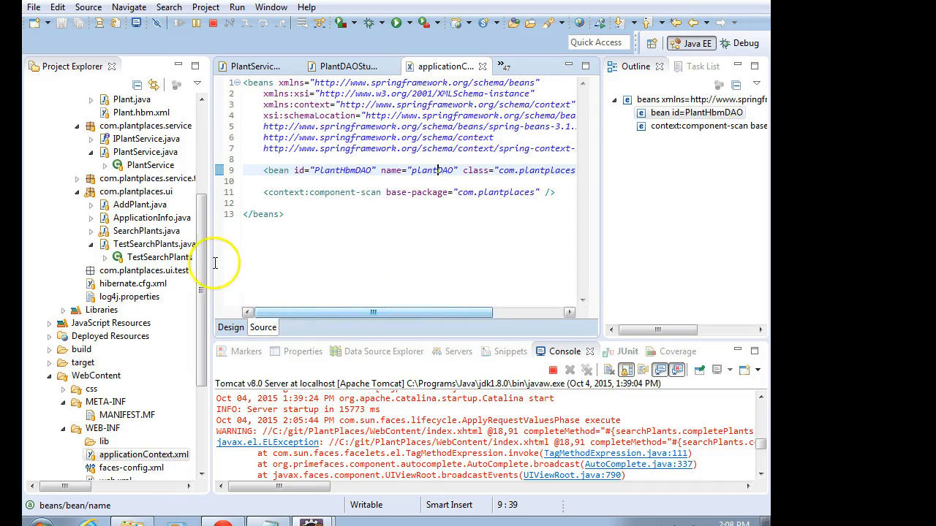
{"action": "scroll", "scroll_direction": "up", "scroll_amount": 3}
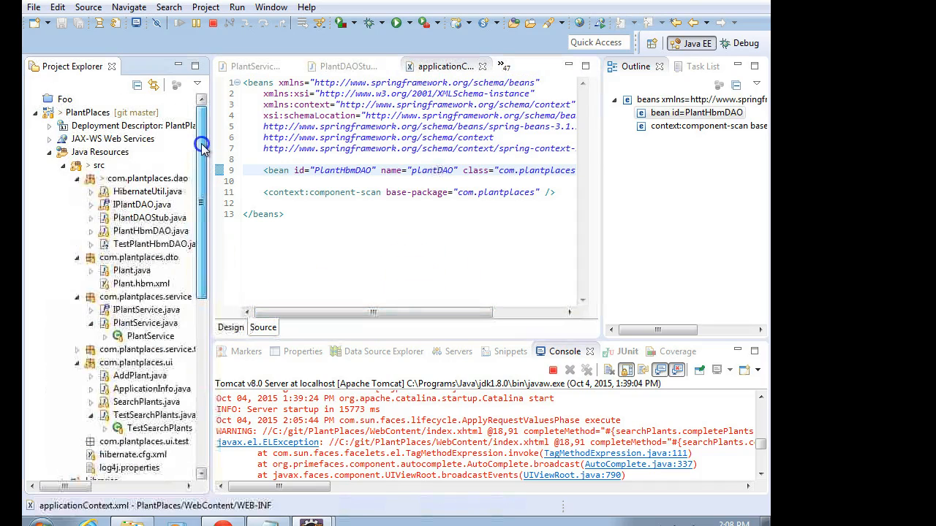
Load PlantHbmDAO.java and maximize the editor on its fetchPlants methods
{"action": "left_click", "coordinate": [149, 218]}
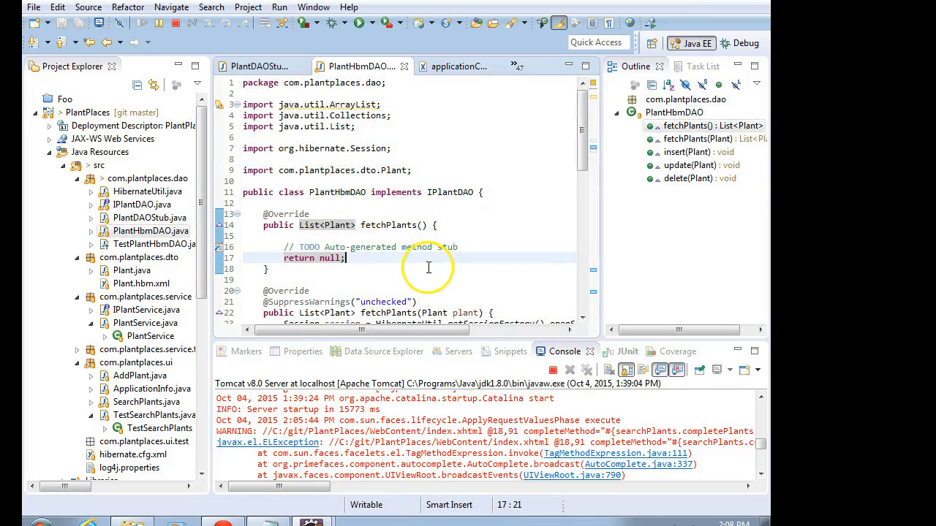
{"action": "scroll", "scroll_direction": "down", "scroll_amount": 3}
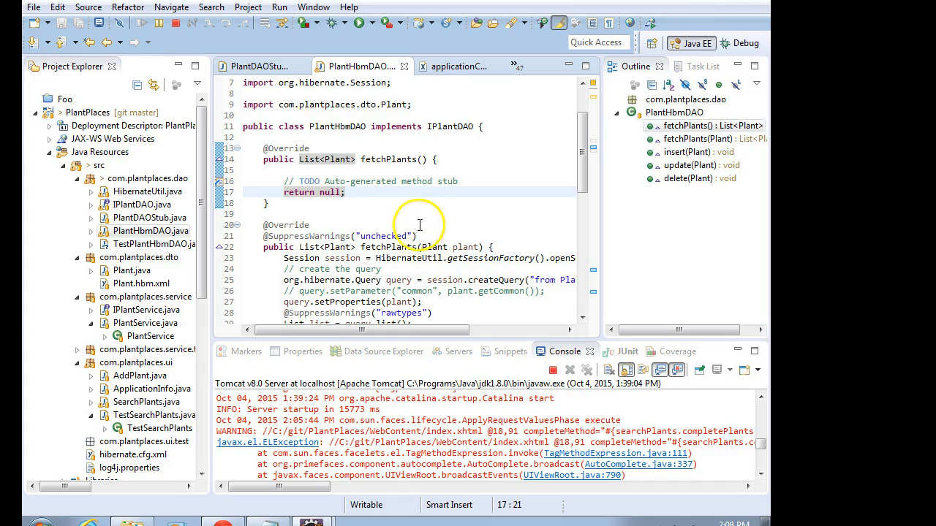
{"action": "scroll", "scroll_direction": "down", "scroll_amount": 3}
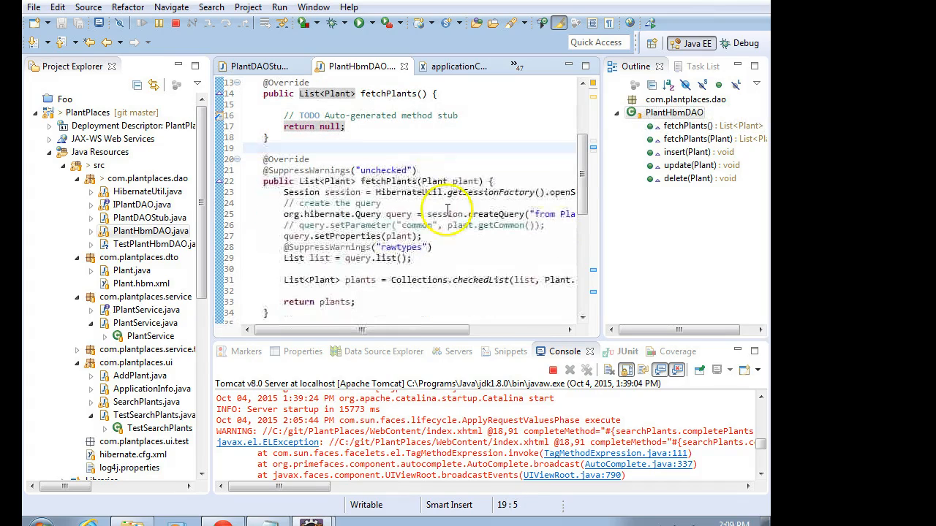
{"action": "left_click", "coordinate": [460, 193]}
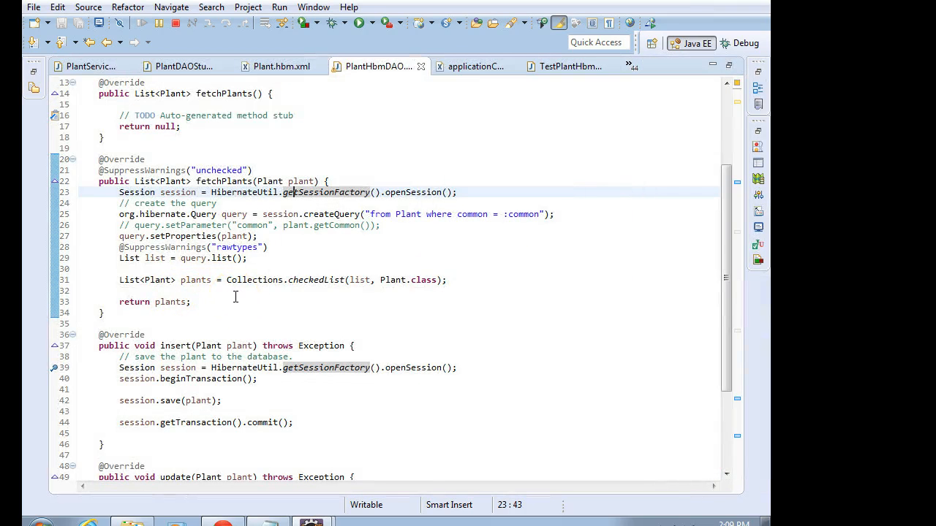
{"action": "scroll", "scroll_direction": "up", "scroll_amount": 3}
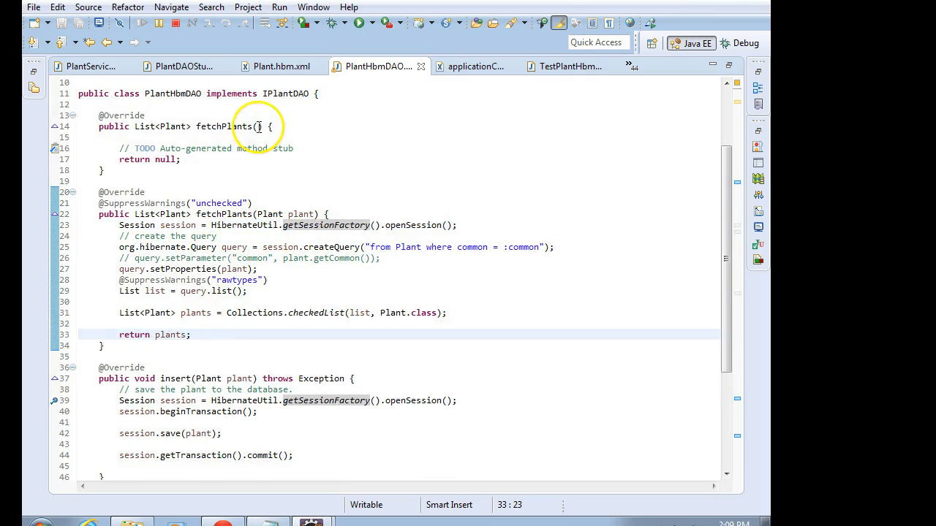
Compare the null-returning no-argument fetchPlants with fetchPlants(Plant) and its plant parameter
{"action": "left_click", "coordinate": [256, 126]}
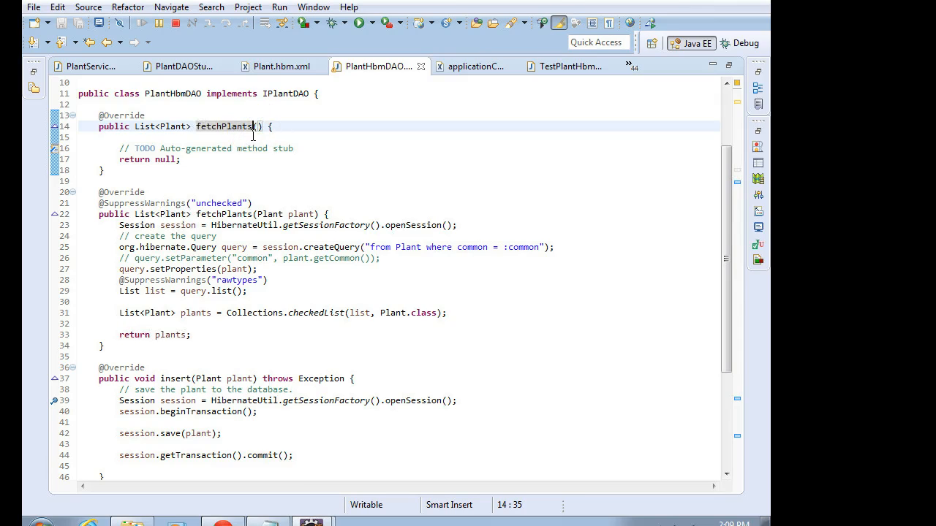
{"action": "mouse_move", "coordinate": [228, 192]}
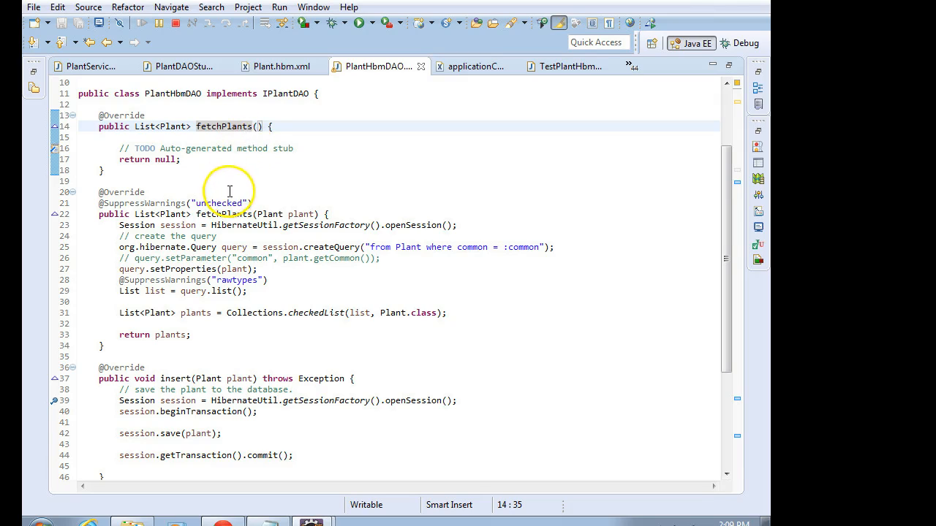
{"action": "left_click", "coordinate": [239, 214]}
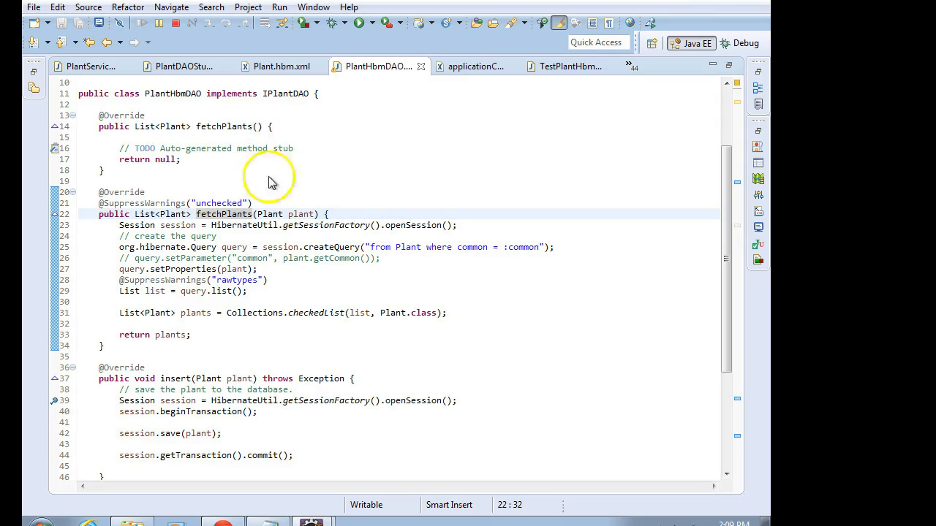
{"action": "mouse_move", "coordinate": [300, 214]}
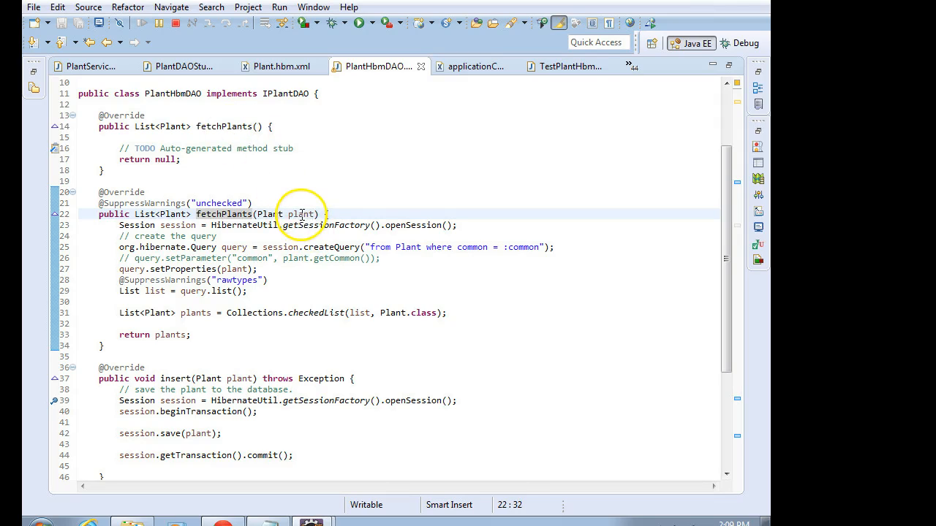
{"action": "mouse_move", "coordinate": [271, 214]}
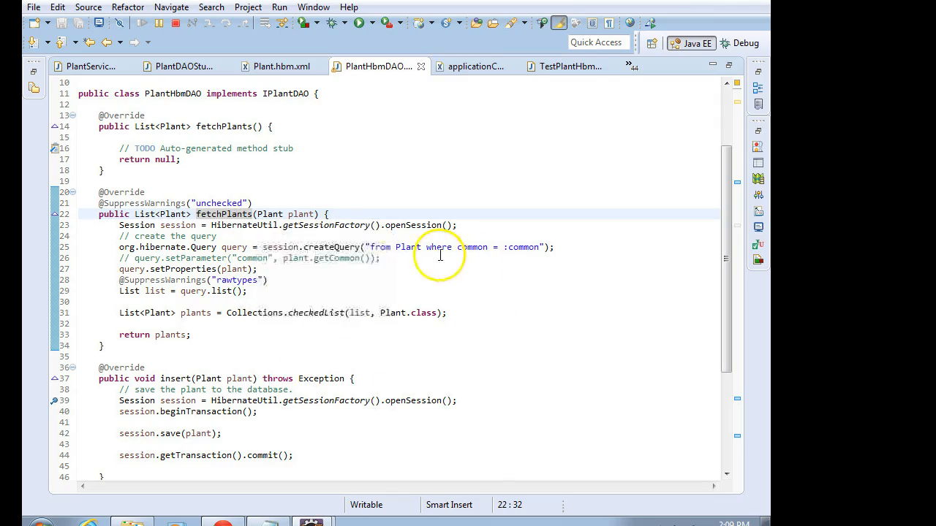
{"action": "mouse_move", "coordinate": [315, 219]}
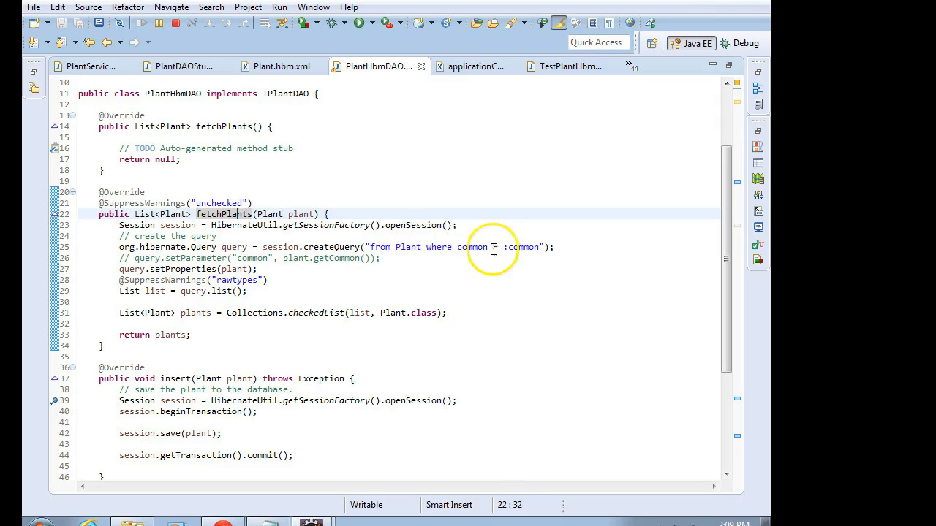
{"action": "double_click", "coordinate": [300, 214]}
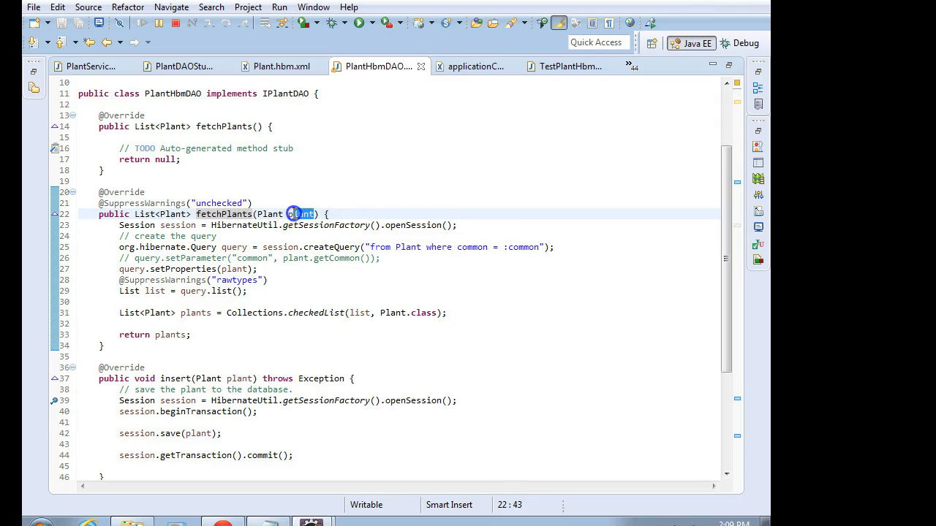
{"action": "left_click", "coordinate": [234, 126]}
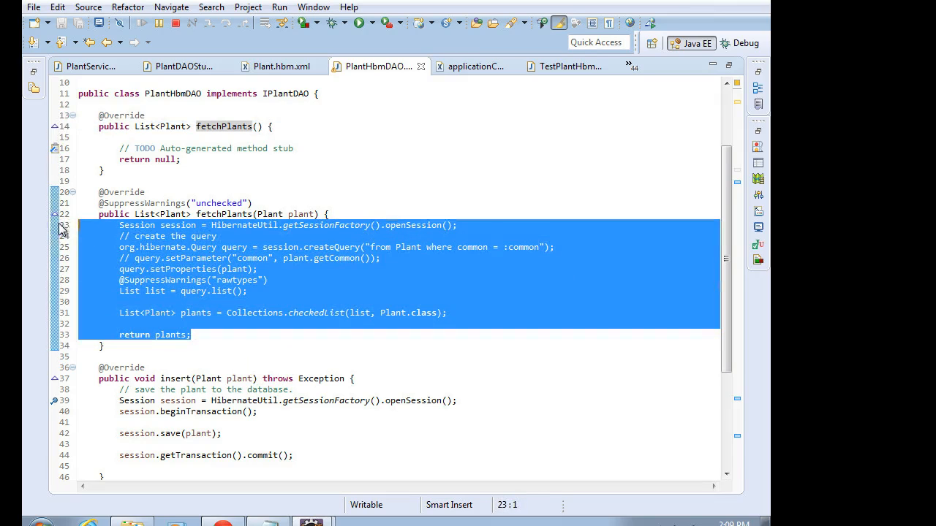
Place the copied Hibernate query in no-argument fetchPlants and delete its plant-parameter lines
{"action": "left_click", "coordinate": [304, 147]}
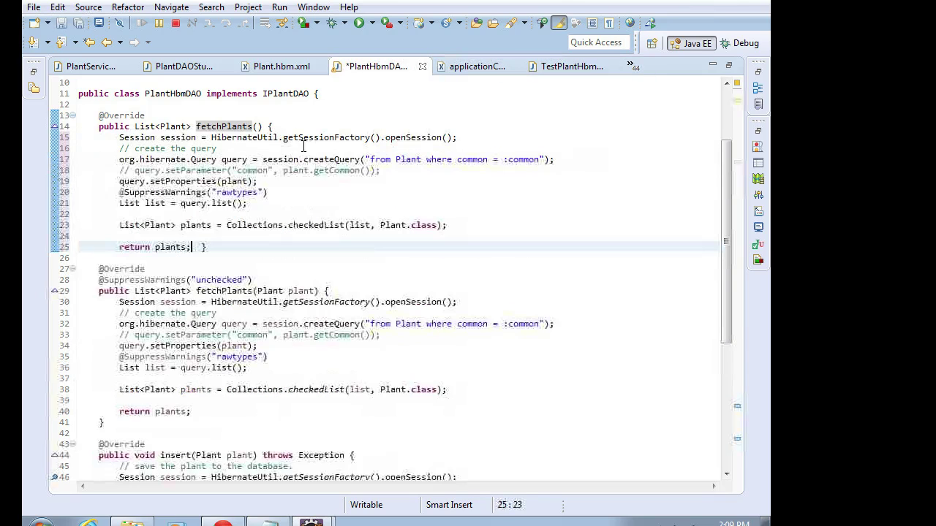
{"action": "left_click", "coordinate": [118, 235]}
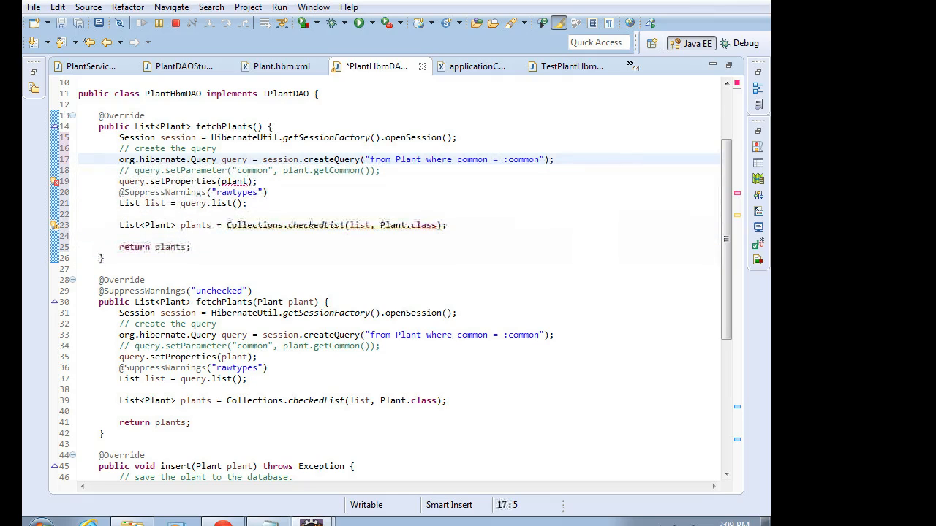
{"action": "left_click_drag", "start_coordinate": [120, 170], "coordinate": [256, 181]}
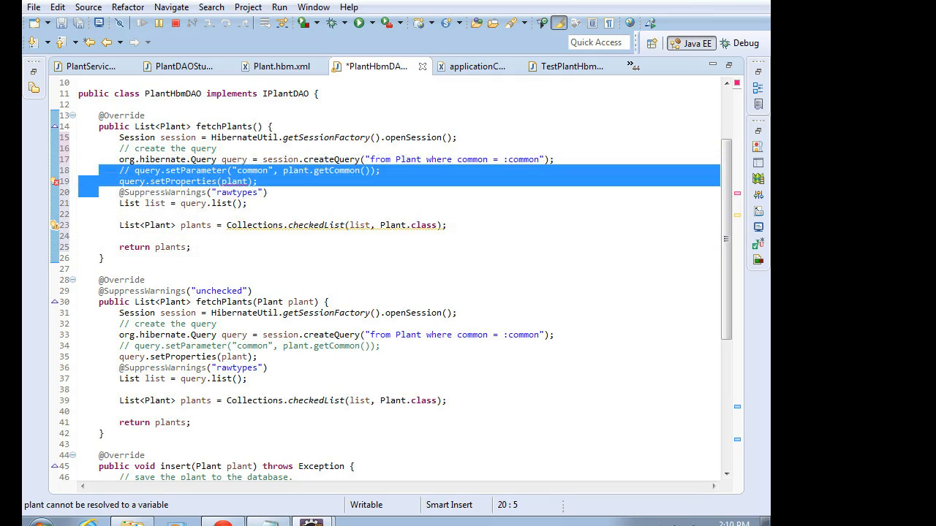
{"action": "key", "text": "Delete"}
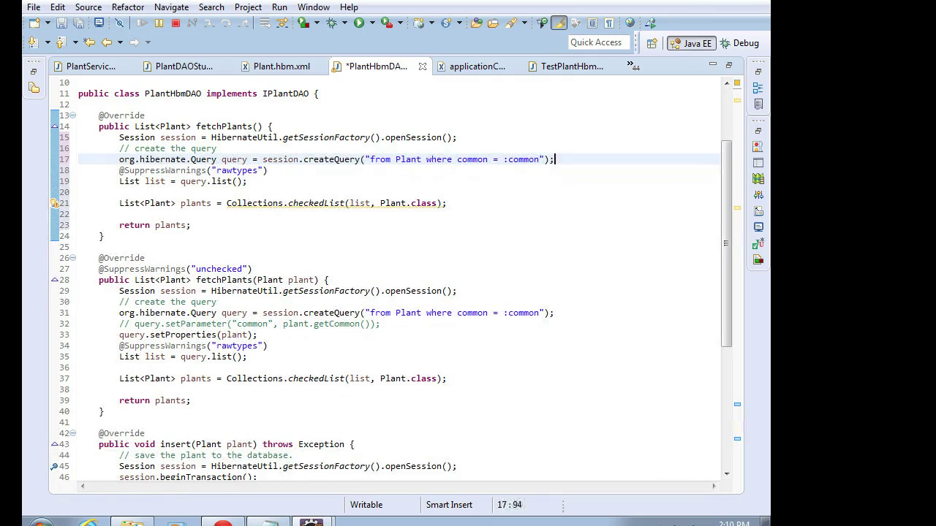
{"action": "double_click", "coordinate": [520, 159]}
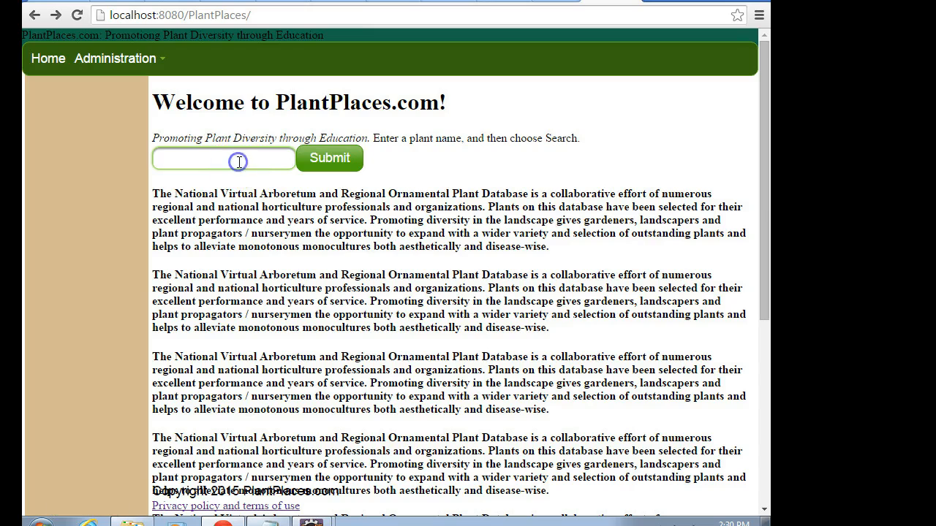
Enter Red to see redbud suggestions, then submit a search for Redbud
{"action": "type", "text": "R"}
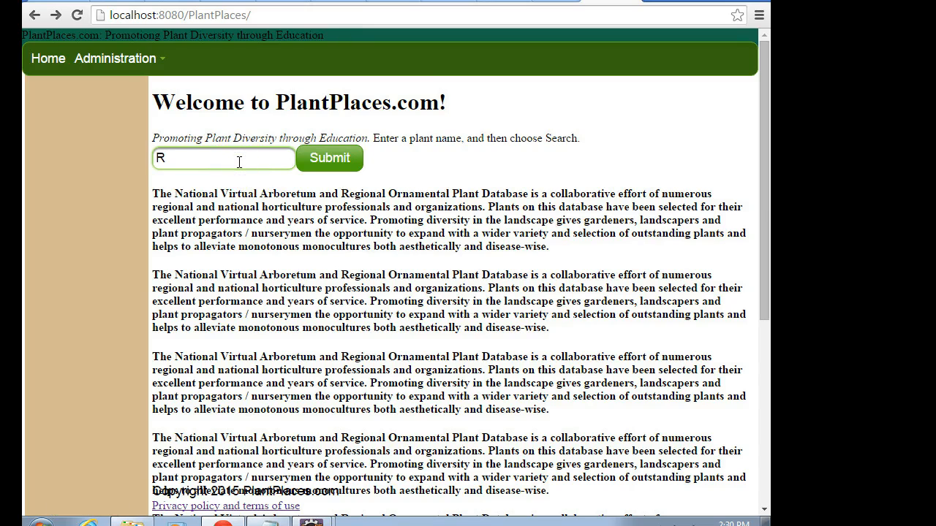
{"action": "type", "text": "ed"}
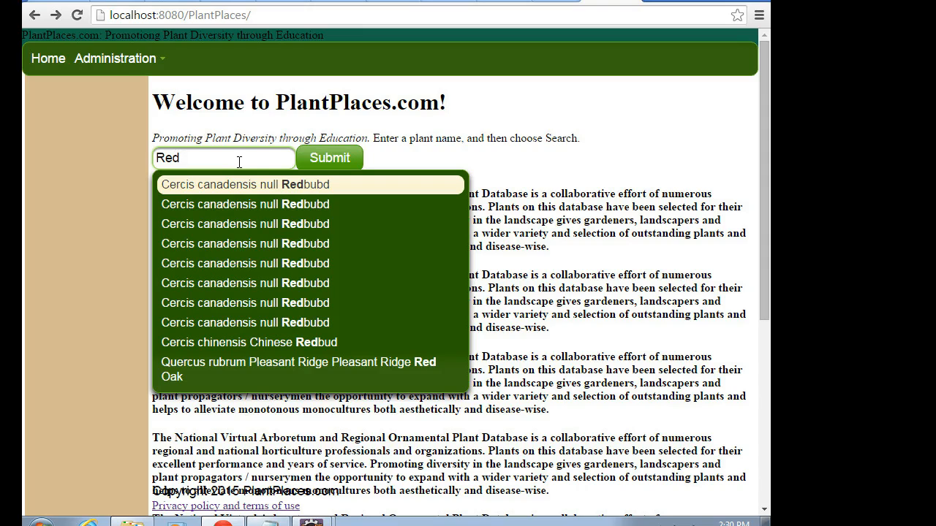
{"action": "mouse_move", "coordinate": [241, 198]}
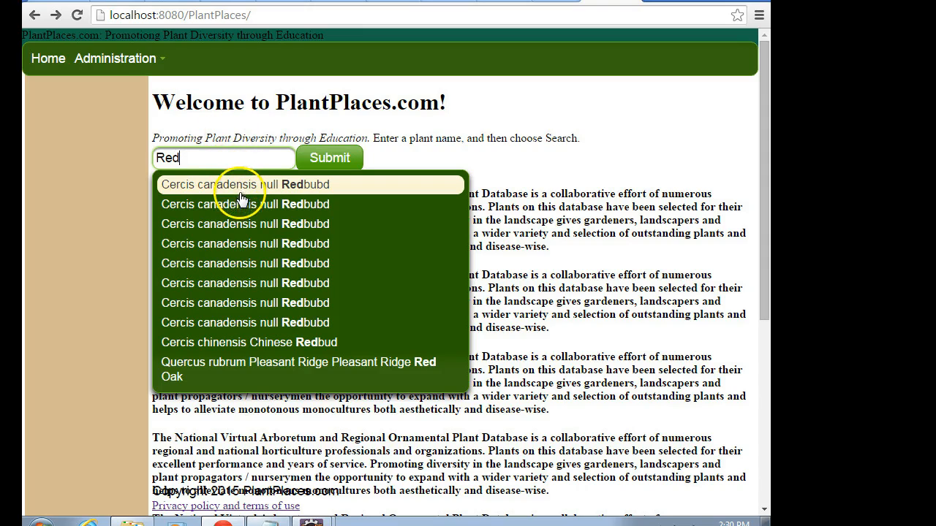
{"action": "mouse_move", "coordinate": [254, 342]}
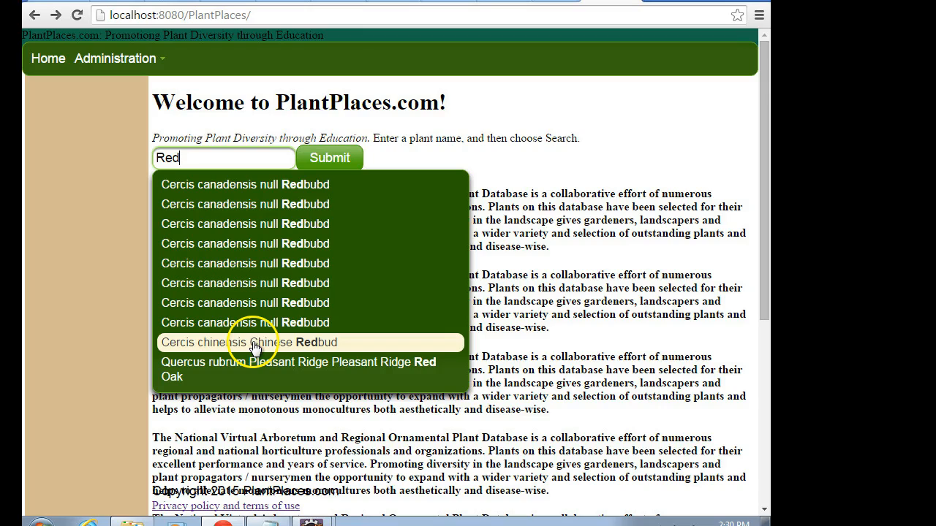
{"action": "mouse_move", "coordinate": [260, 365]}
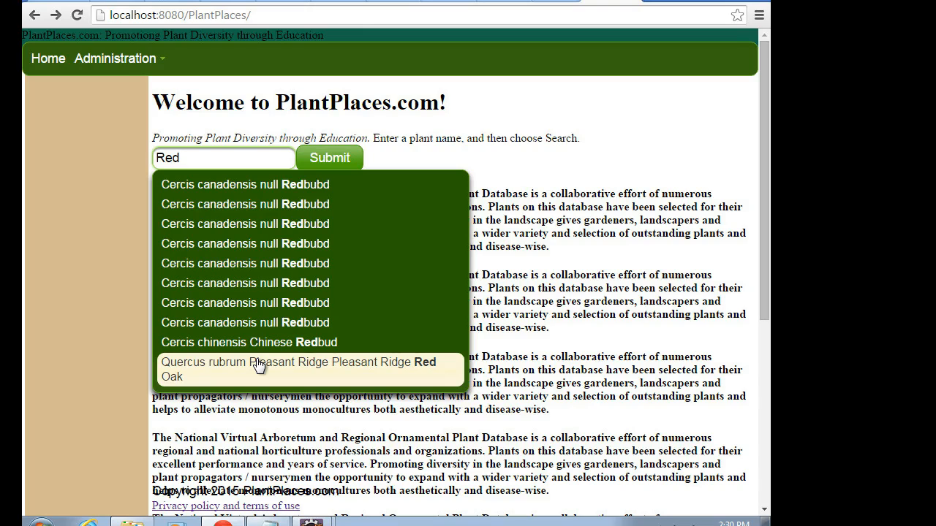
{"action": "mouse_move", "coordinate": [258, 256]}
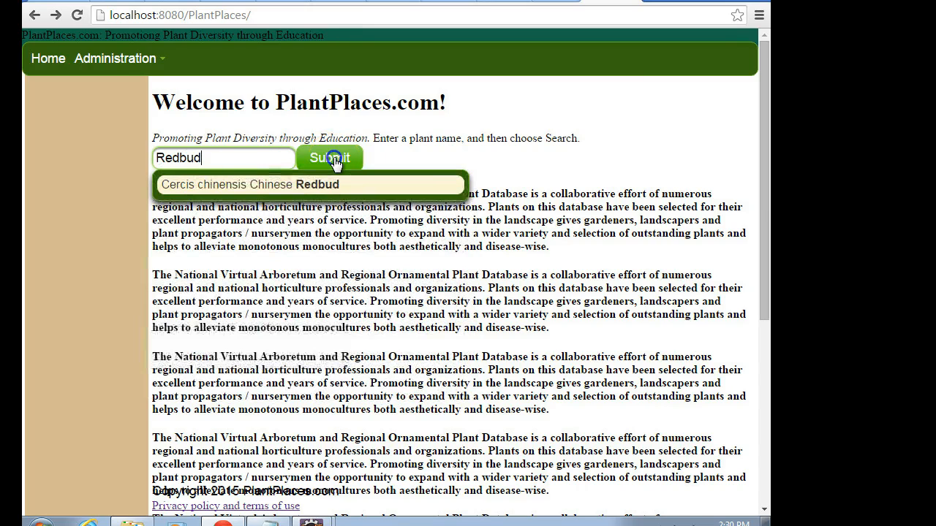
{"action": "left_click", "coordinate": [327, 158]}
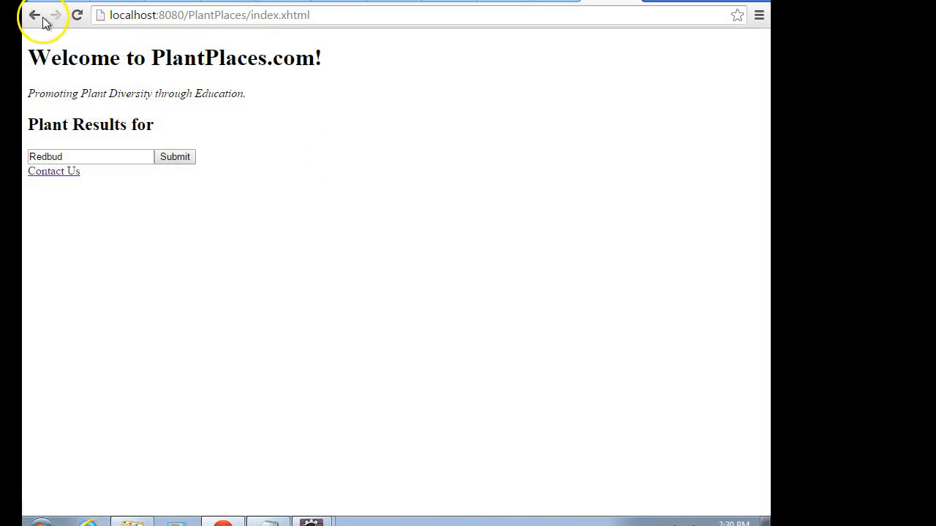
Go back to the home page search form, refocus the plant name field and resubmit
{"action": "left_click", "coordinate": [35, 15]}
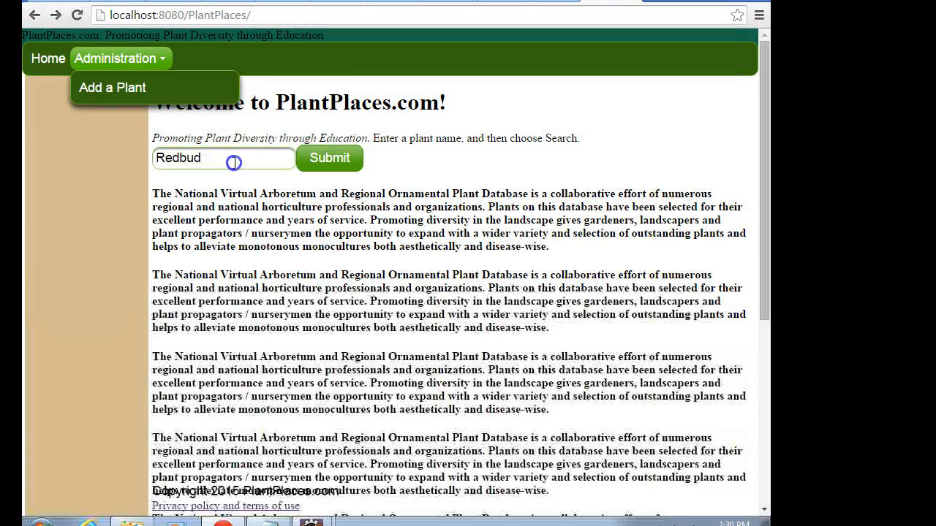
{"action": "left_click", "coordinate": [222, 158]}
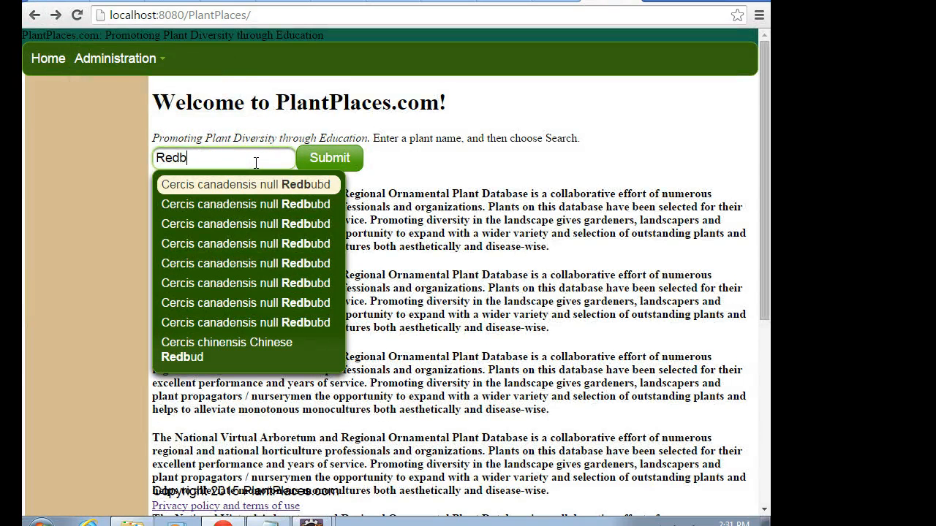
{"action": "left_click", "coordinate": [329, 158]}
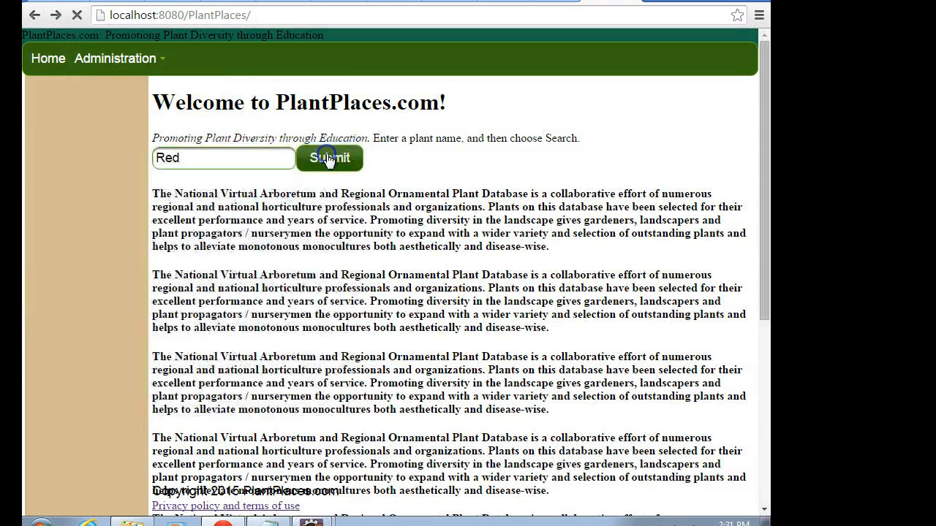
{"action": "left_click", "coordinate": [328, 158]}
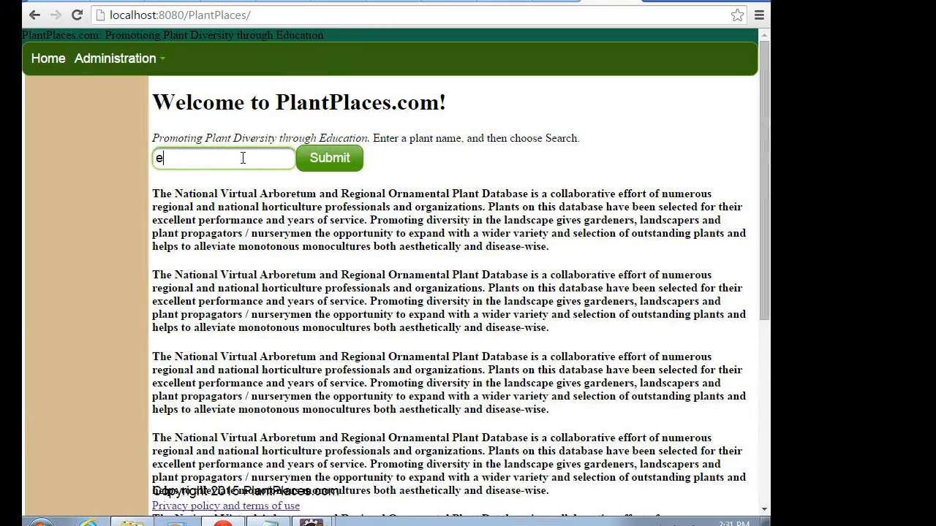
Enter e to list every plant containing e, dismiss the list, then narrow to Redbud
{"action": "type", "text": "e"}
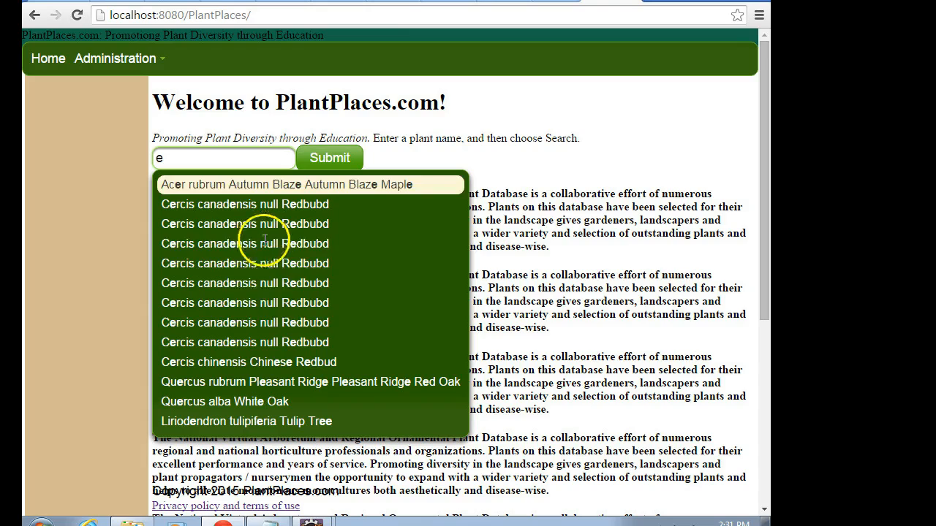
{"action": "mouse_move", "coordinate": [269, 421]}
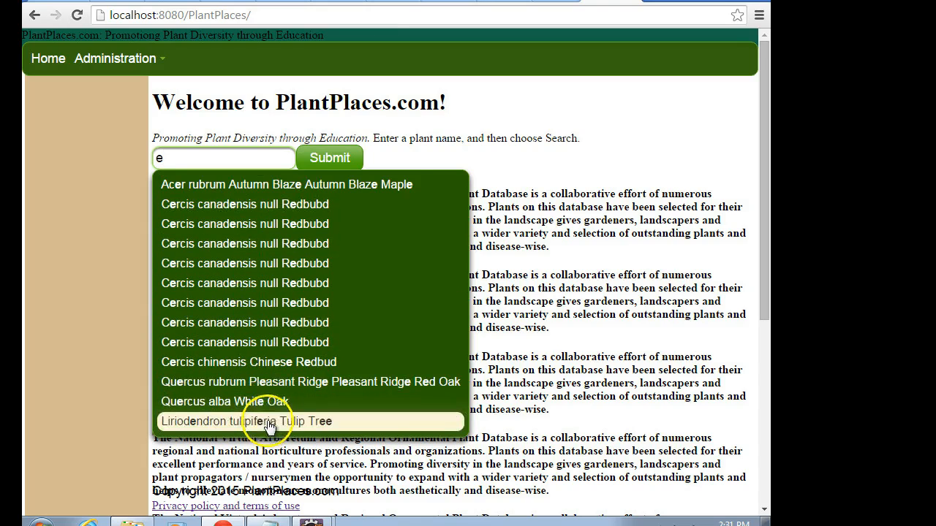
{"action": "mouse_move", "coordinate": [298, 397]}
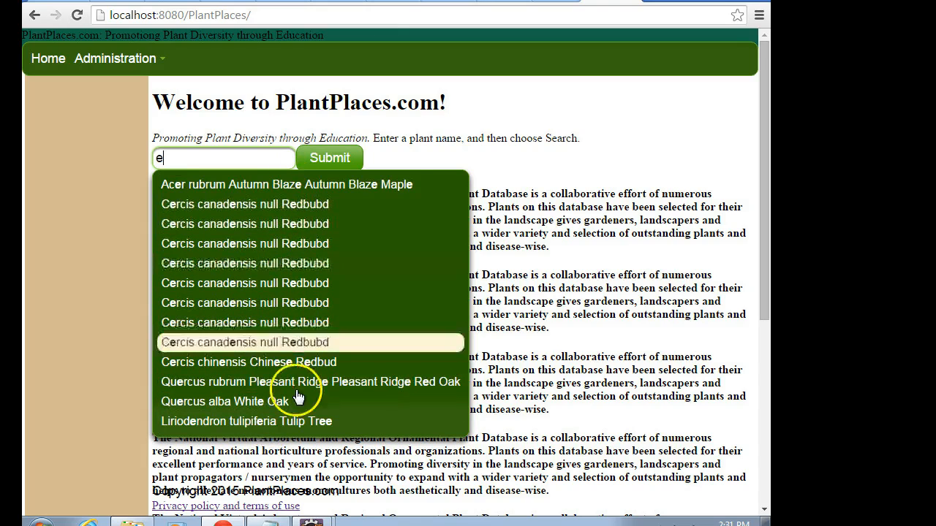
{"action": "mouse_move", "coordinate": [271, 241]}
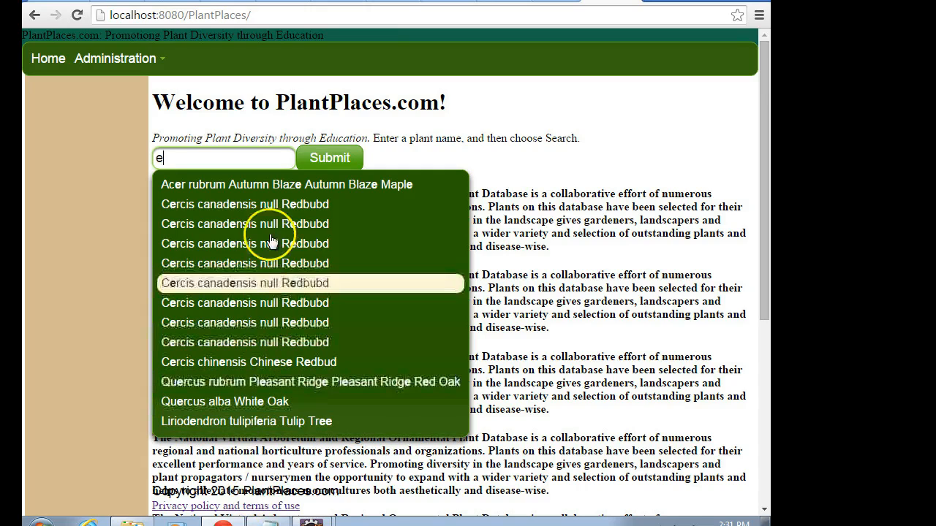
{"action": "mouse_move", "coordinate": [278, 190]}
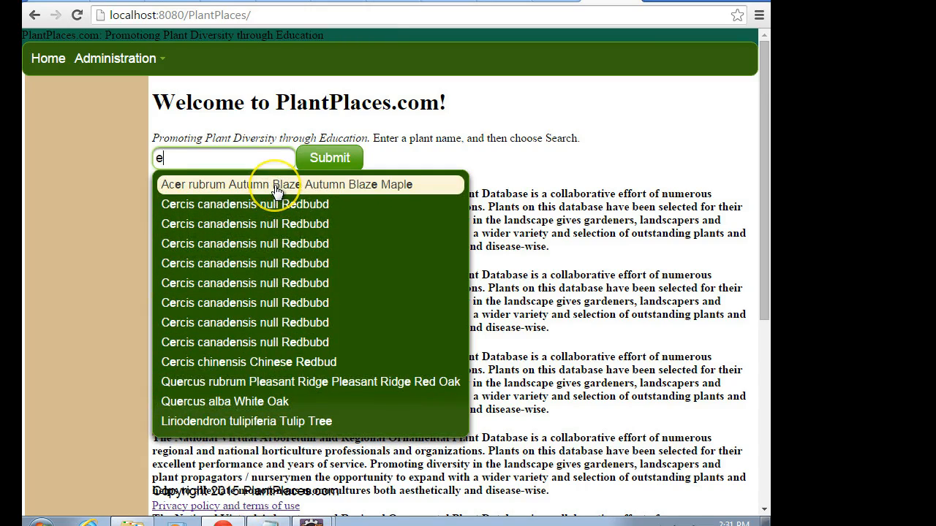
{"action": "mouse_move", "coordinate": [509, 159]}
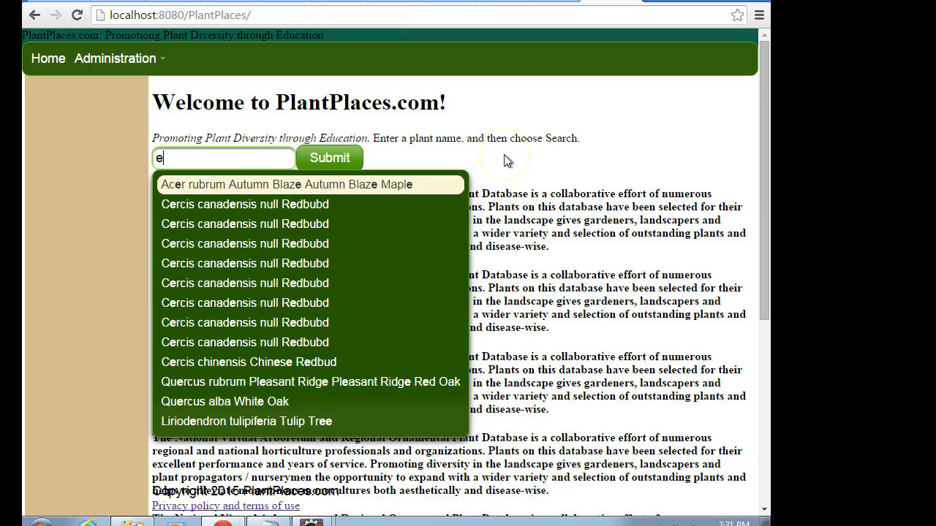
{"action": "left_click", "coordinate": [509, 159]}
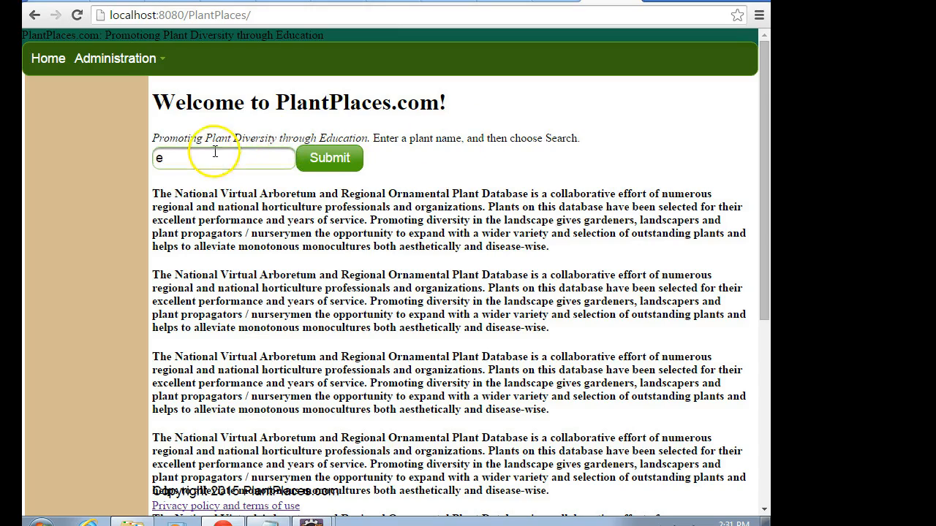
{"action": "type", "text": "Redbud"}
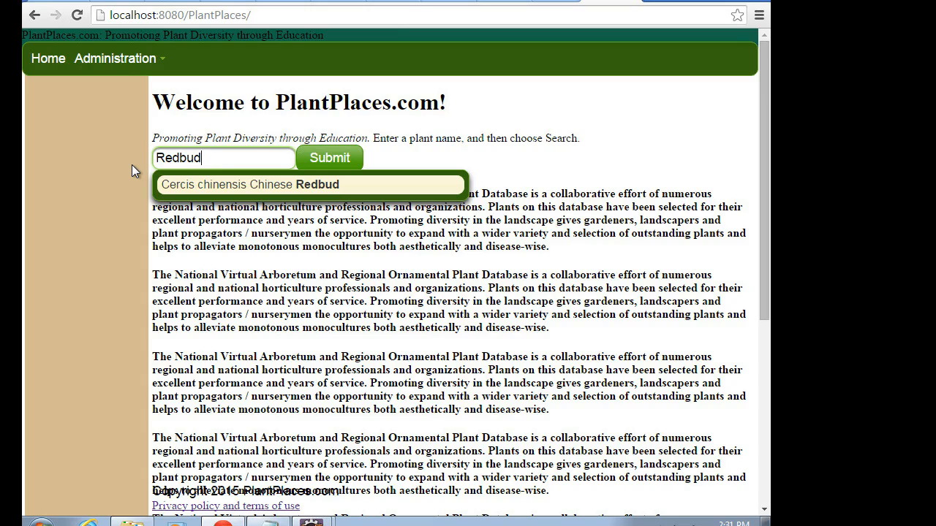
{"action": "mouse_move", "coordinate": [37, 512]}
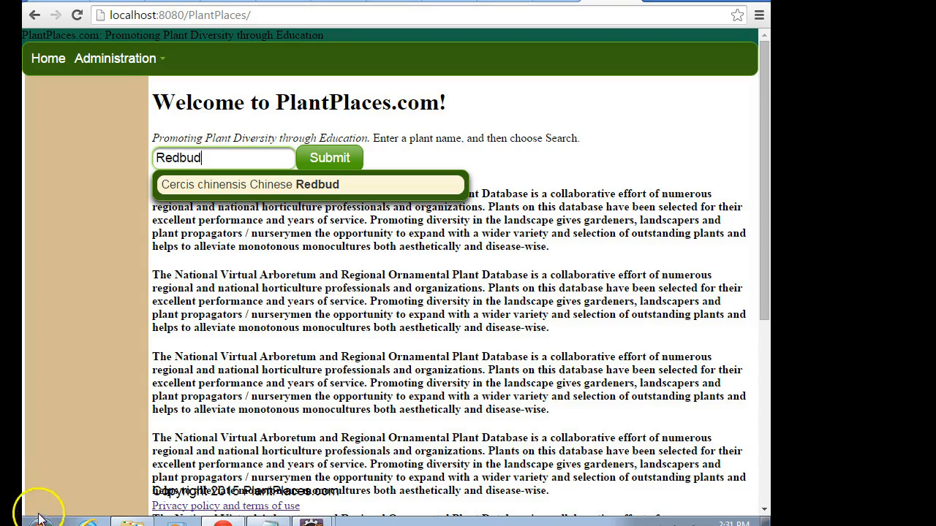